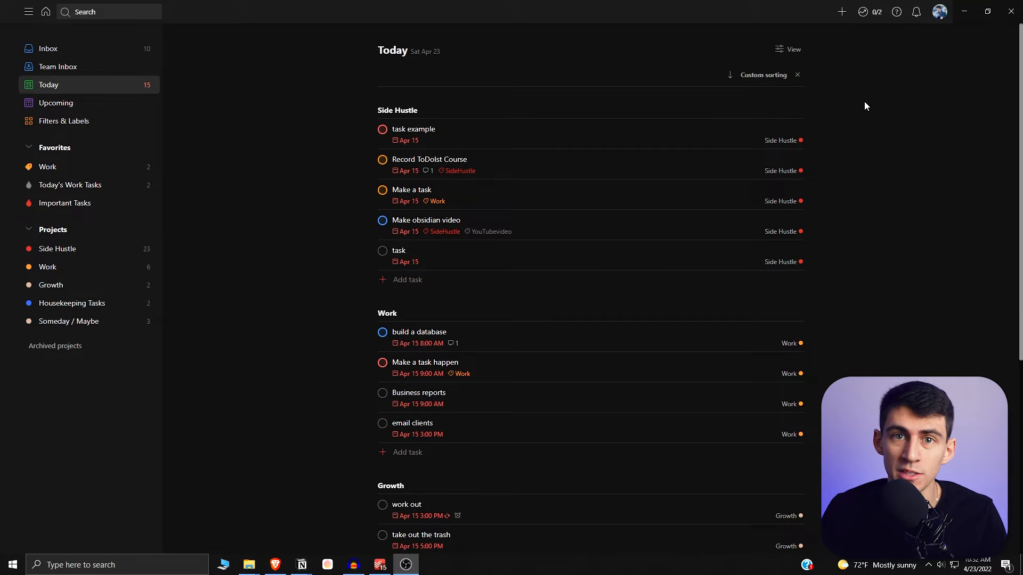
Switch on the Experimental features toggle under Settings > Advanced.
click(939, 12)
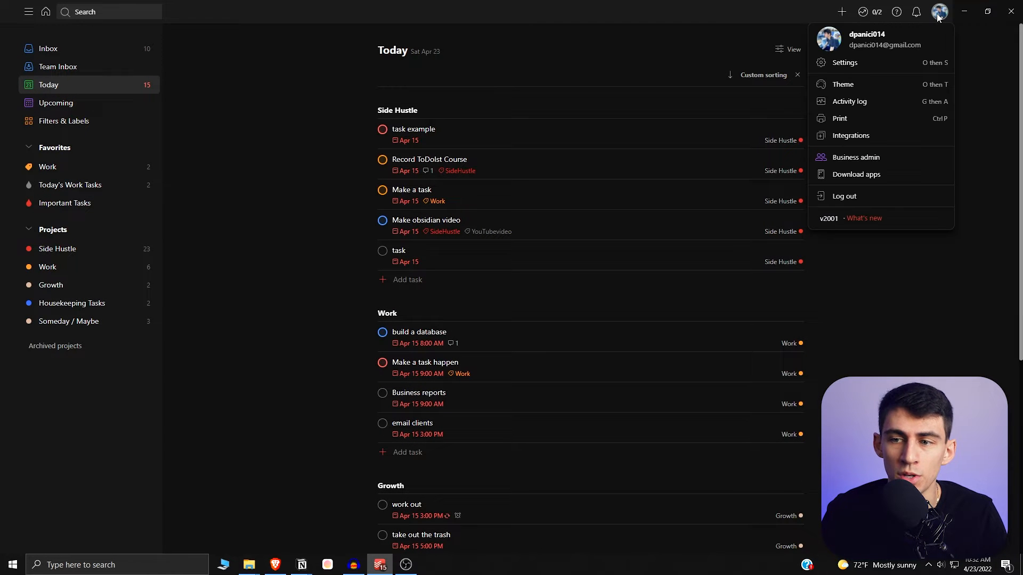
click(845, 61)
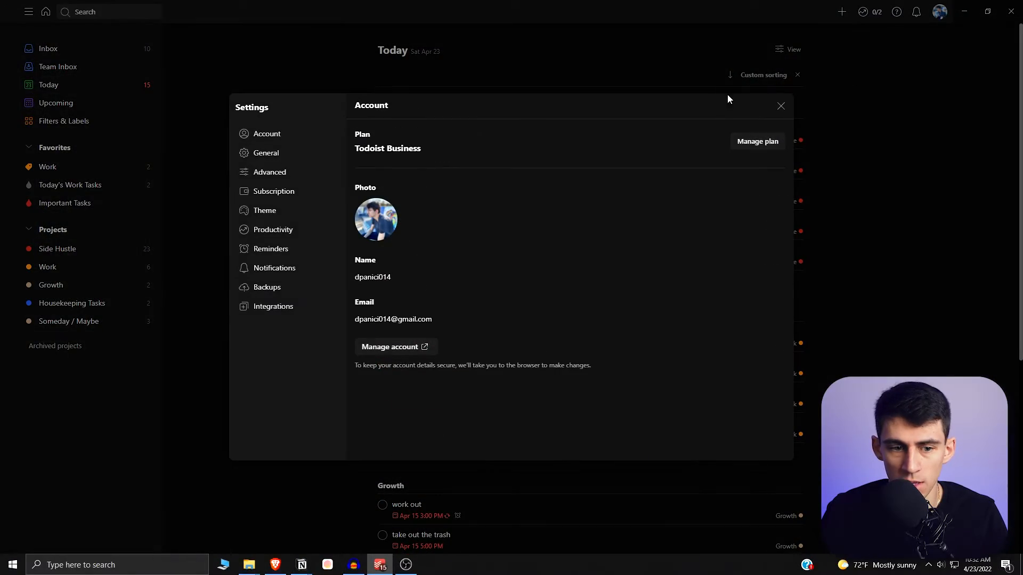
click(269, 172)
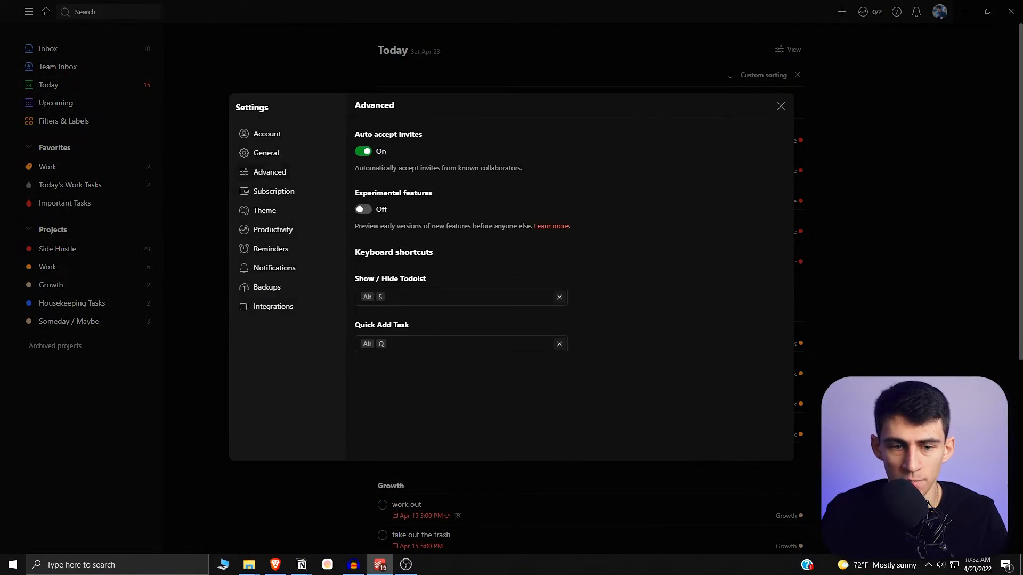
click(363, 209)
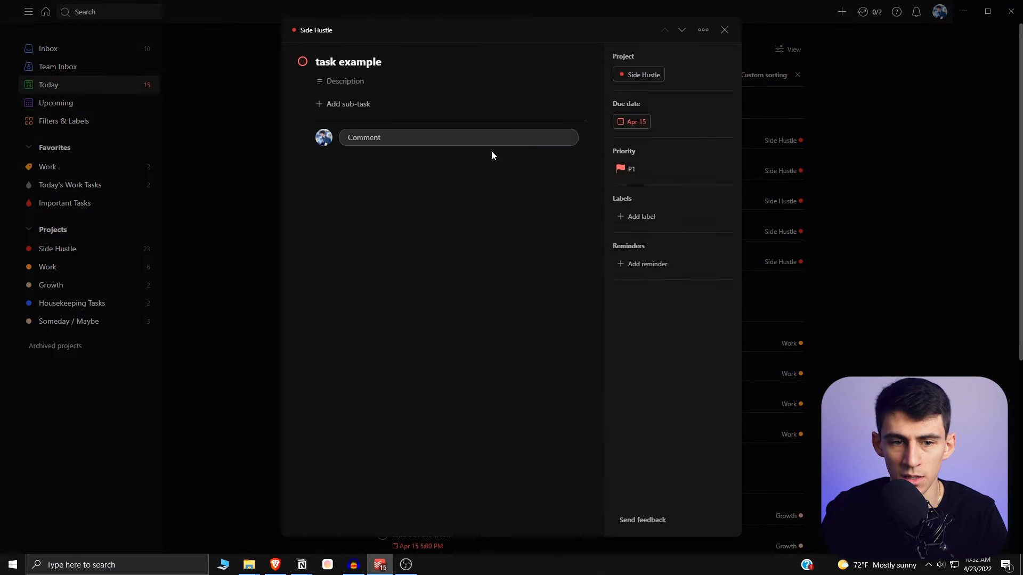
mouse_move(573, 158)
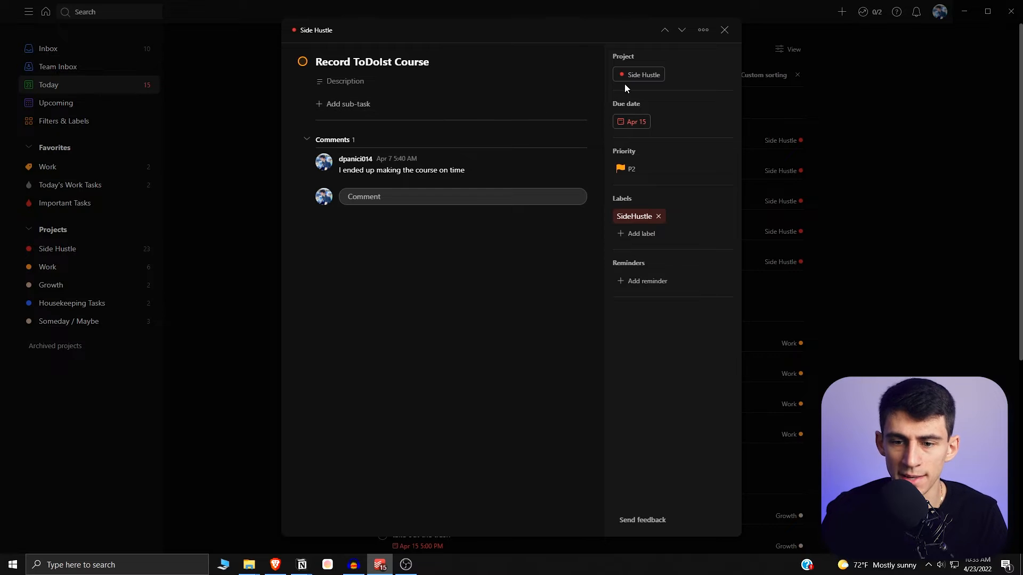
Add the sub-task 'add a sub task' to Record ToDoIst Course and expand its sub-task list.
click(348, 104)
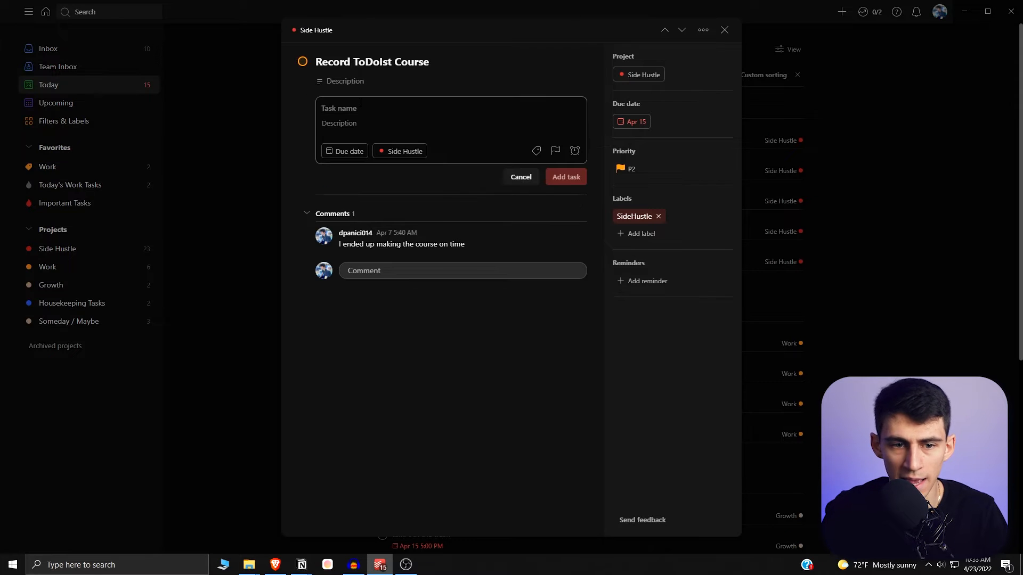
text(add a sub task)
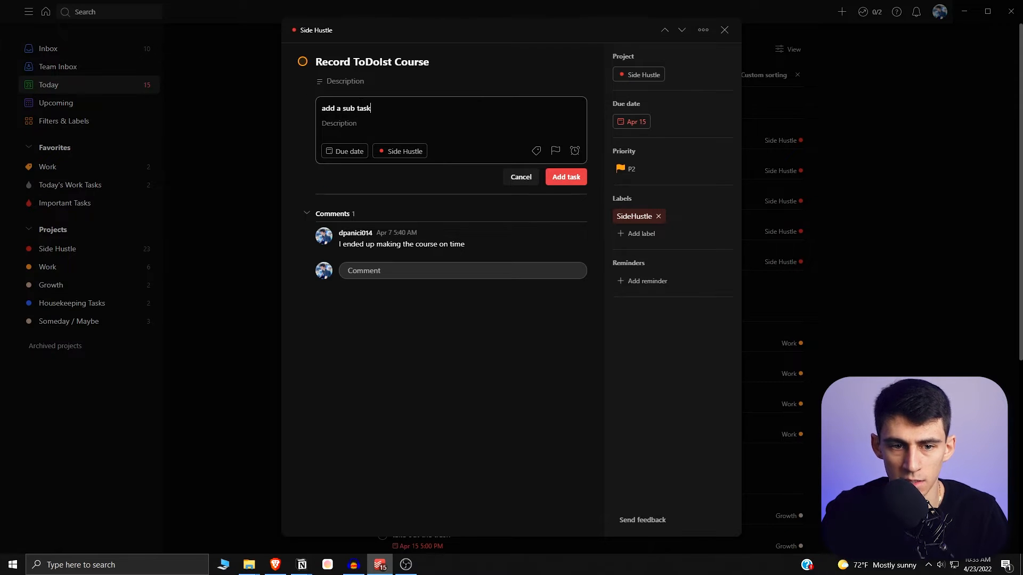
click(565, 176)
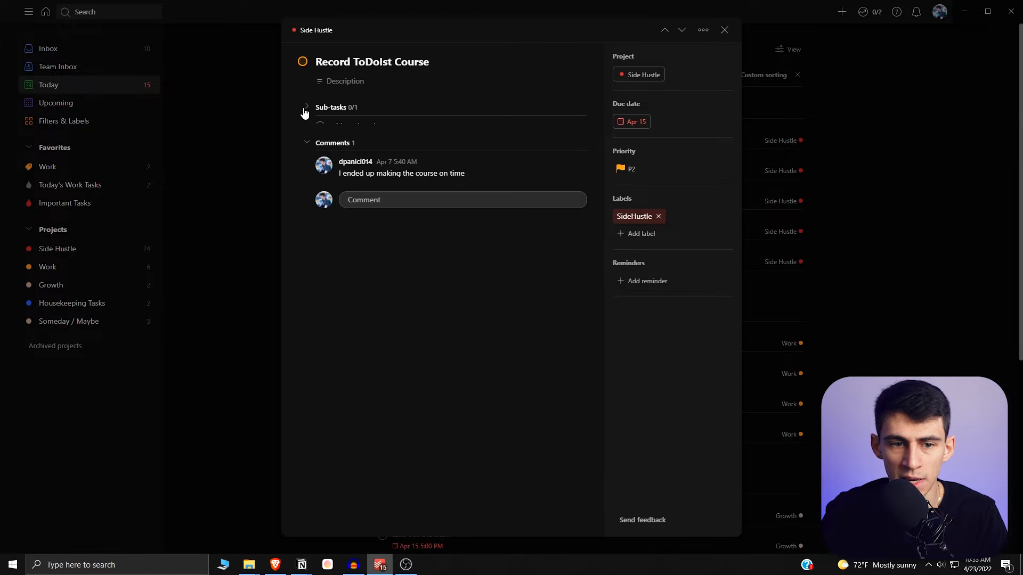
click(305, 108)
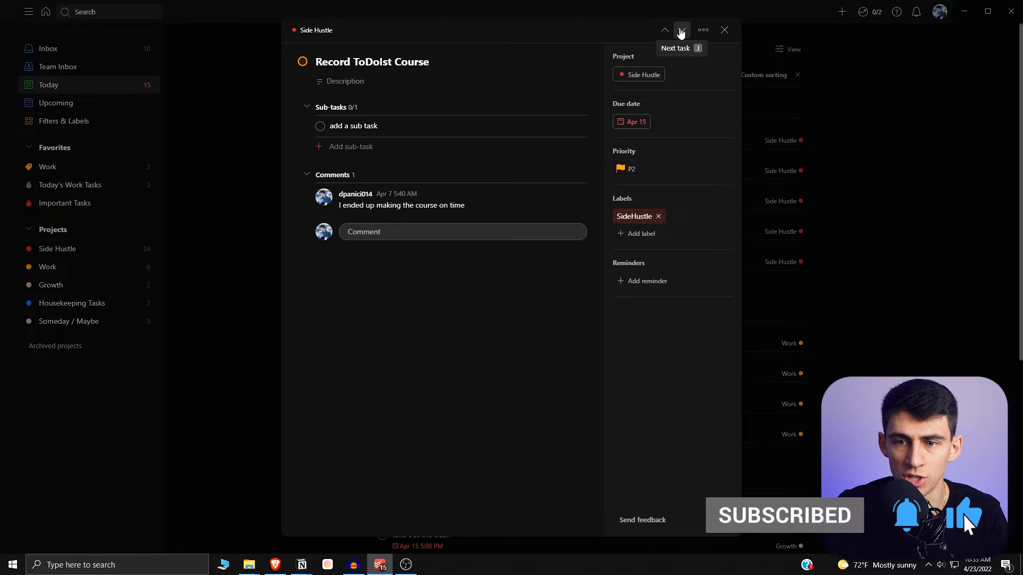
click(680, 30)
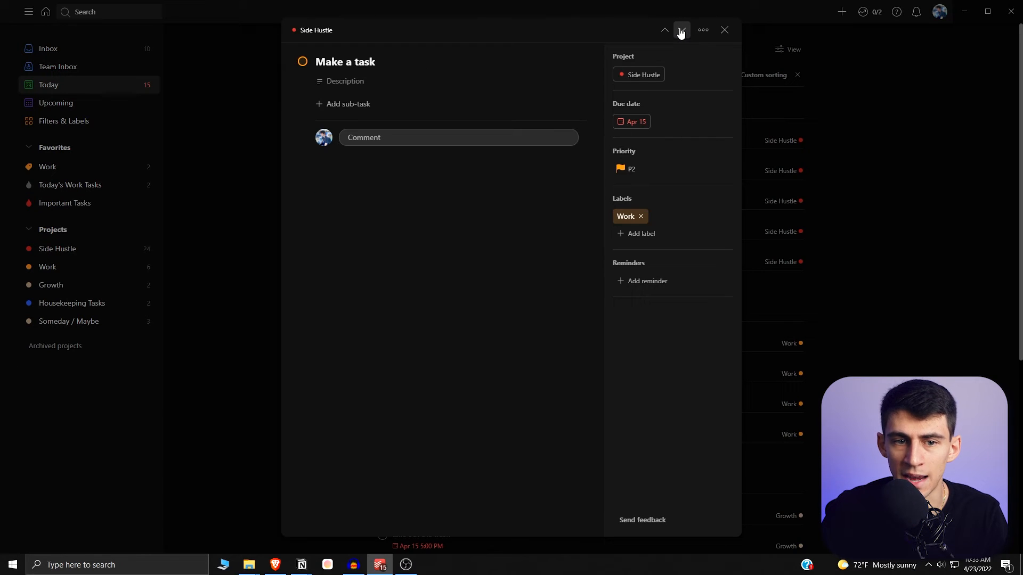
click(680, 29)
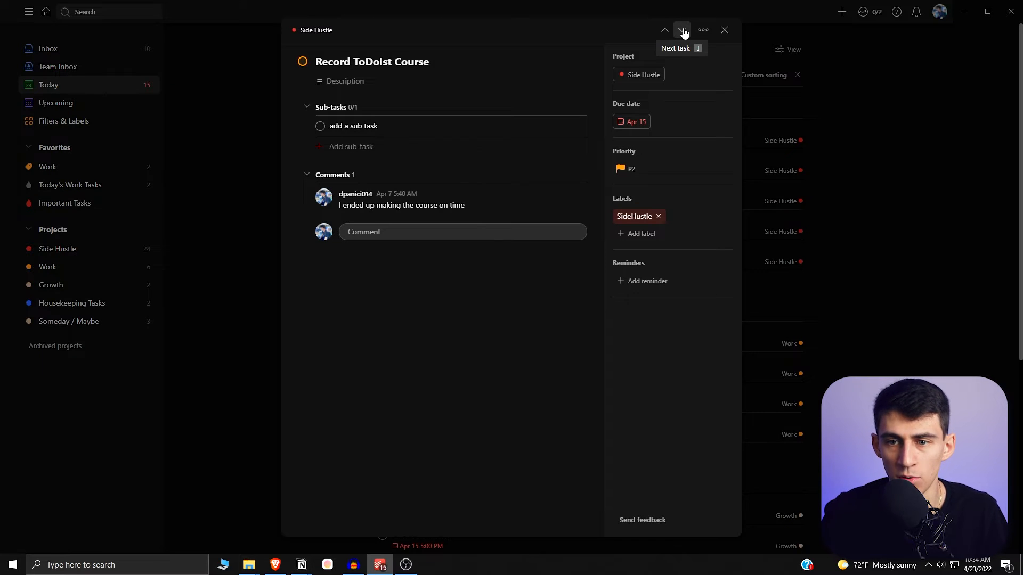
click(681, 30)
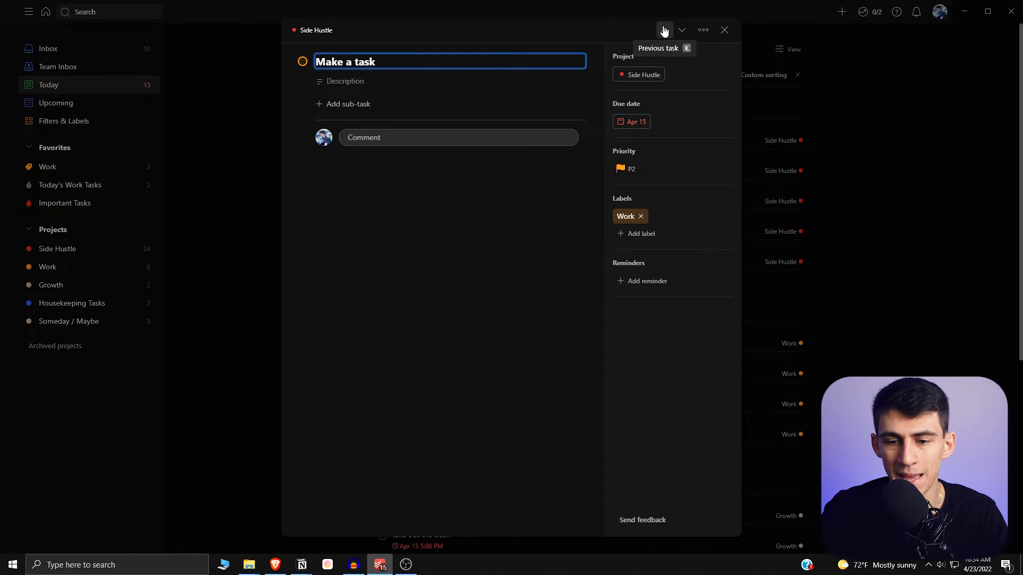
click(663, 30)
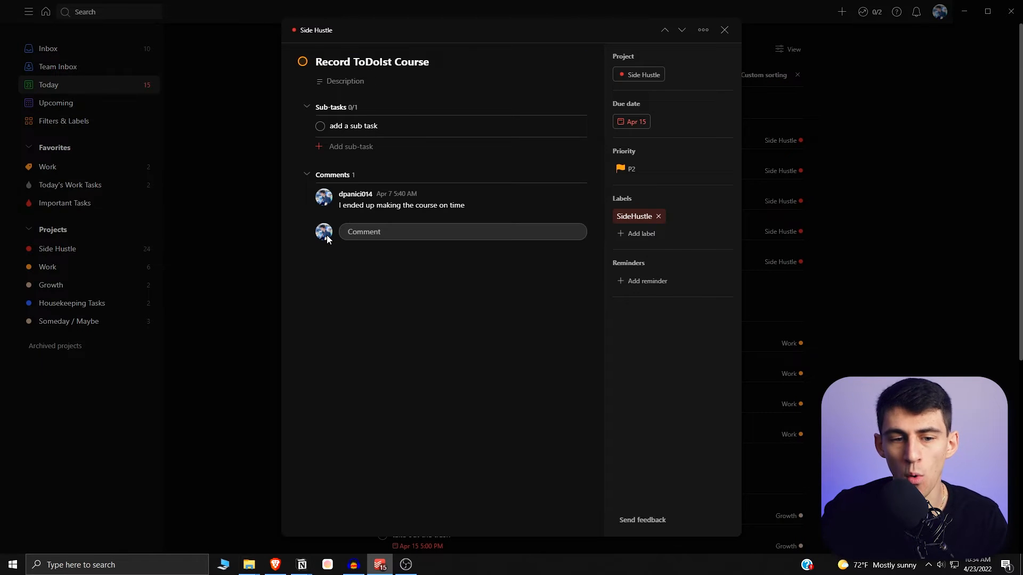
mouse_move(358, 125)
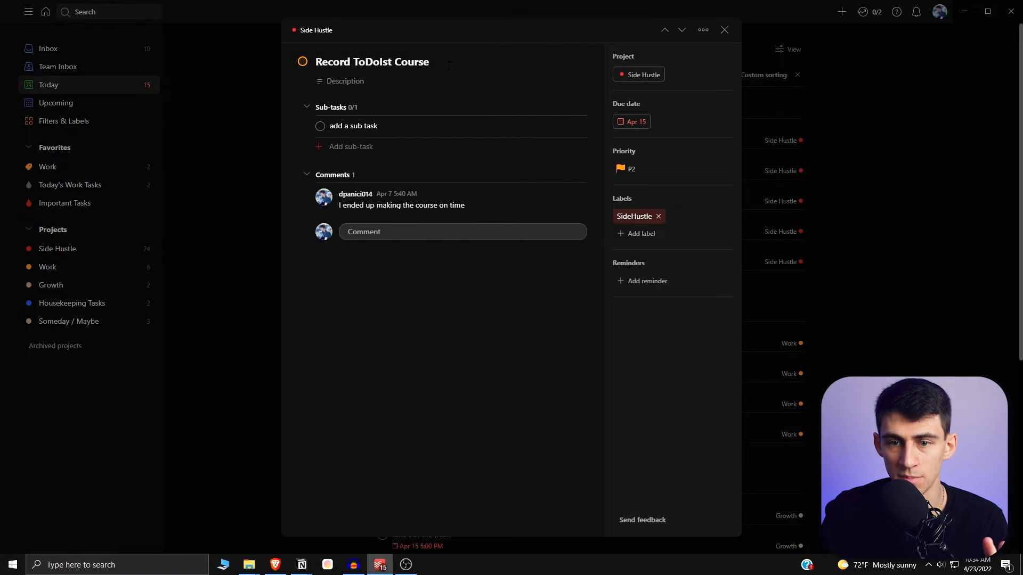
mouse_move(625, 150)
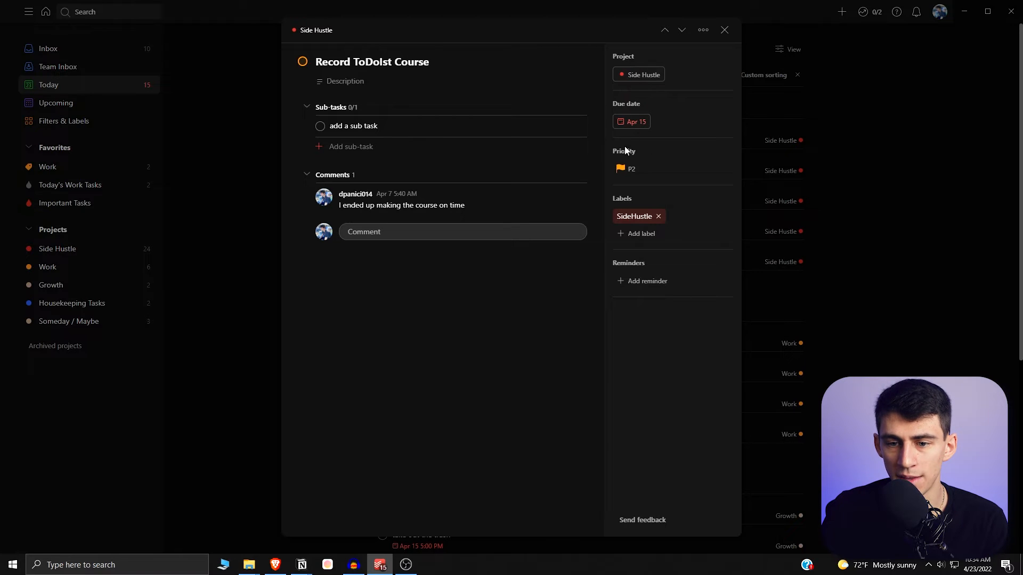
Append 'p23' to the Record ToDoIst Course title to set priority P3, and save.
click(372, 61)
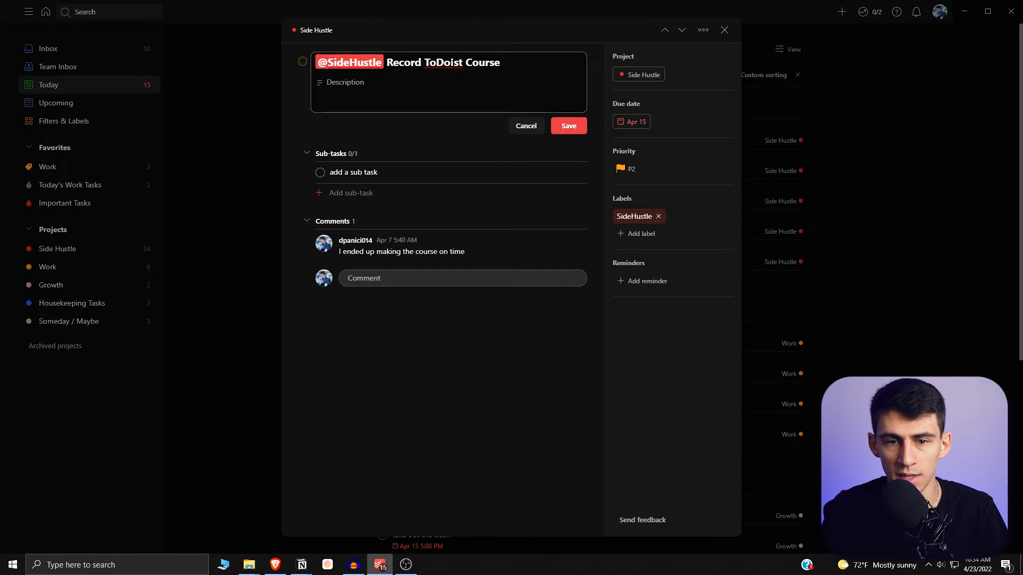
text(p23)
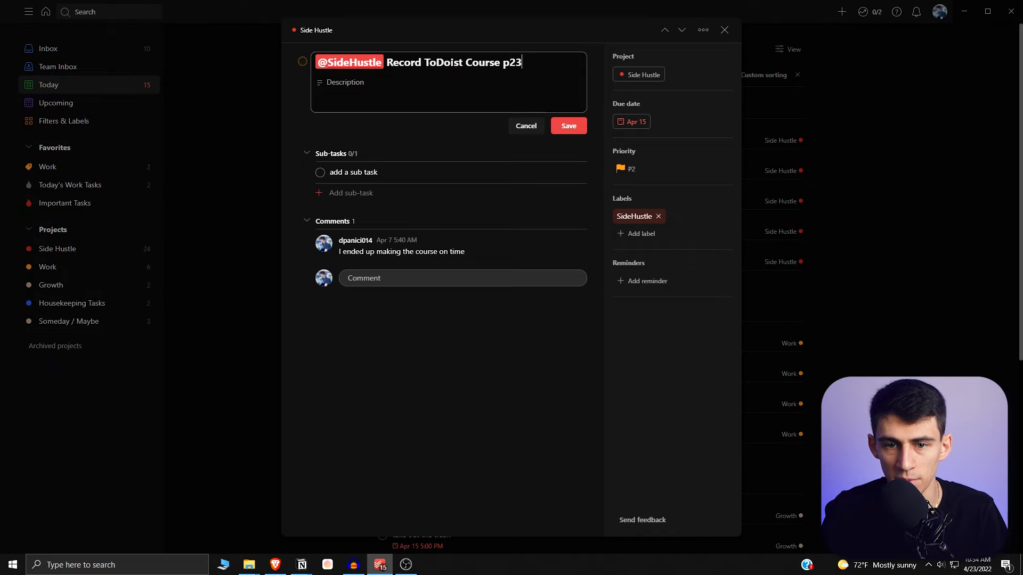
click(567, 126)
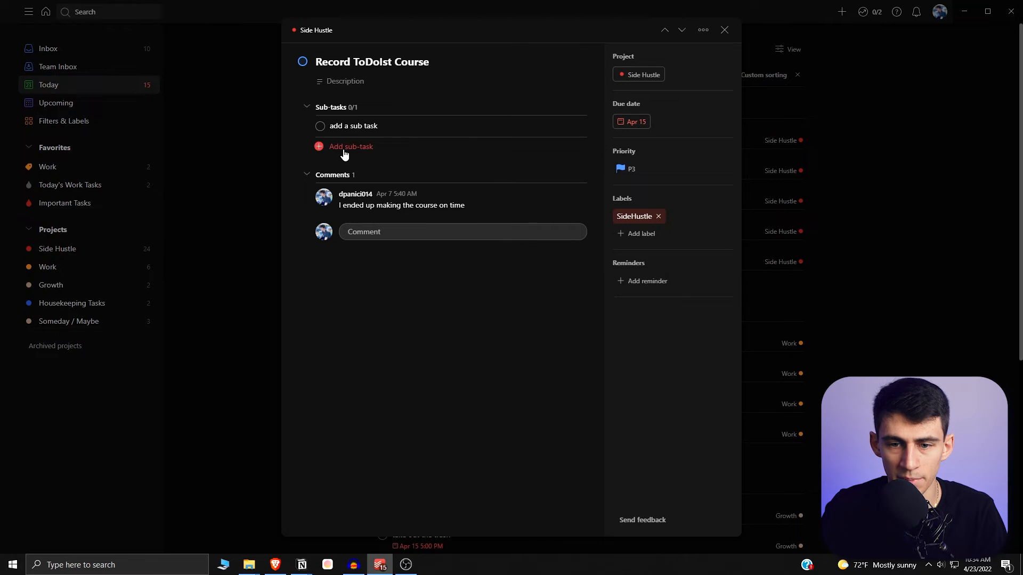
mouse_move(242, 249)
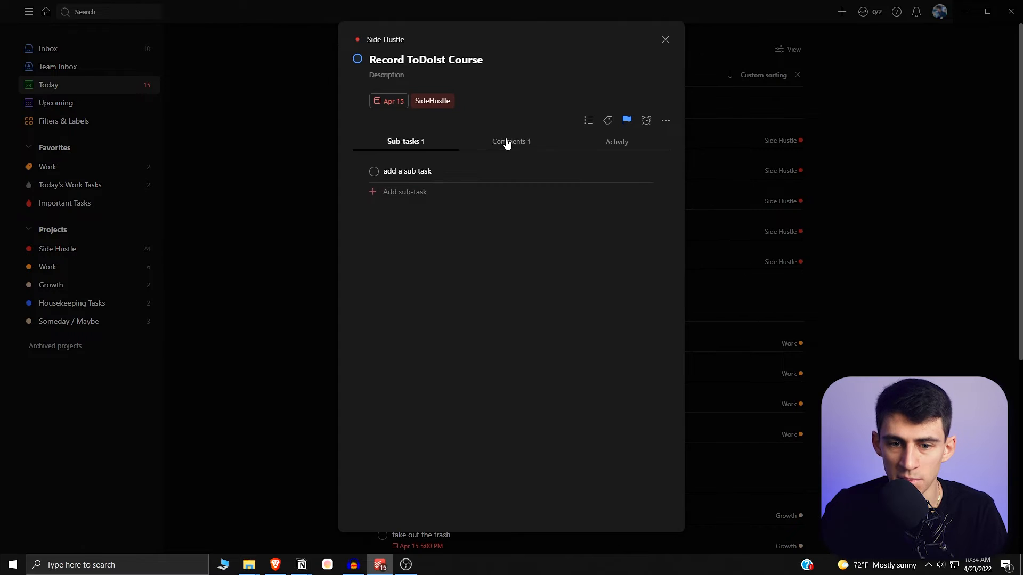
Review the course task's Comments, Activity and Sub-tasks tabs.
click(511, 142)
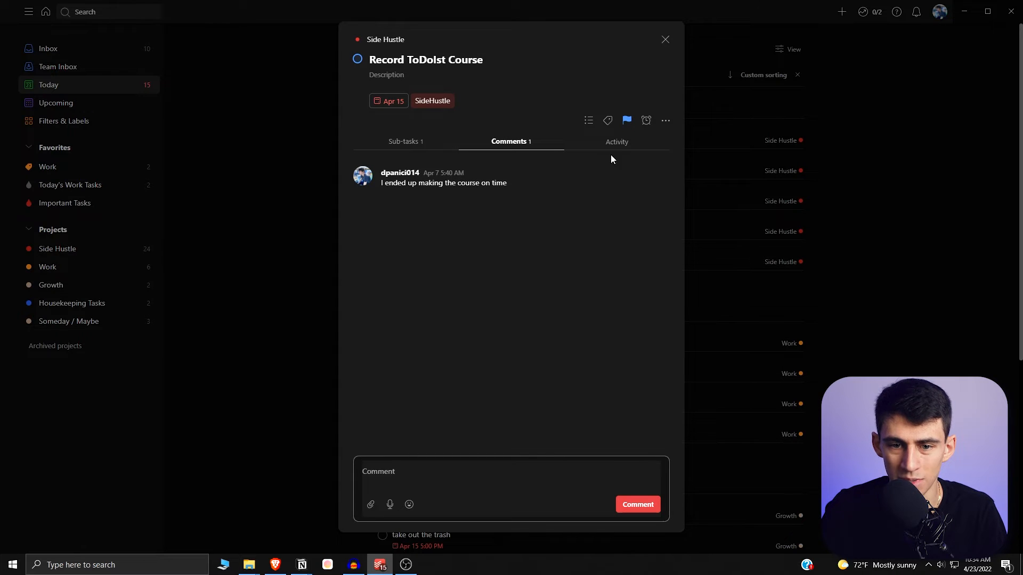
click(616, 141)
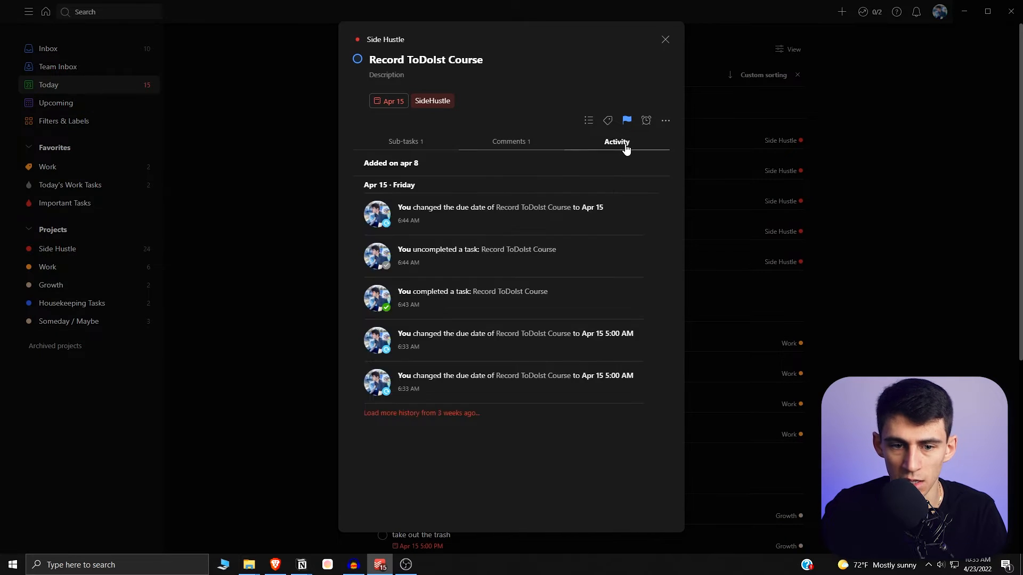
click(406, 142)
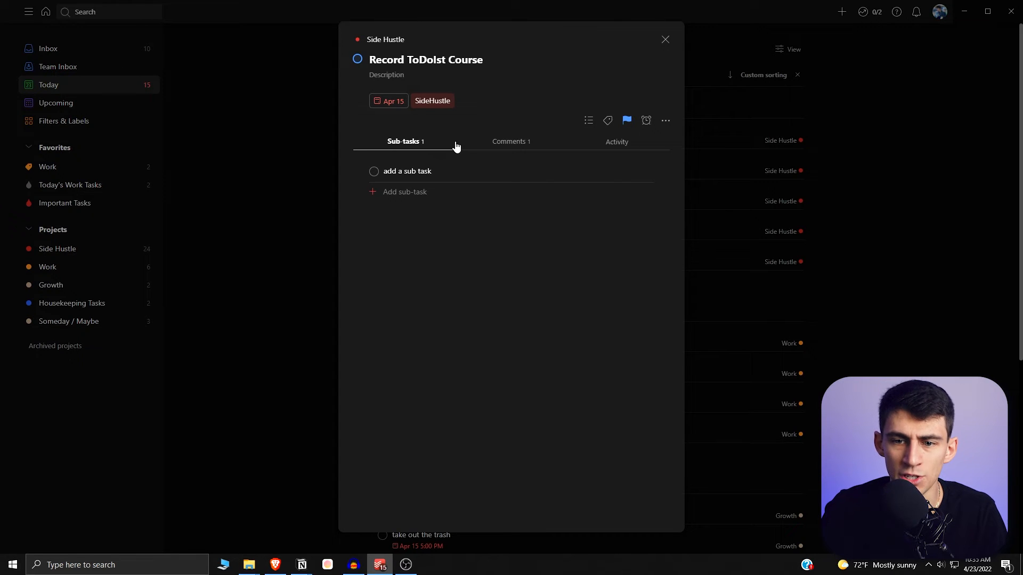
Reopen Settings from the account menu and view the Advanced section.
click(939, 12)
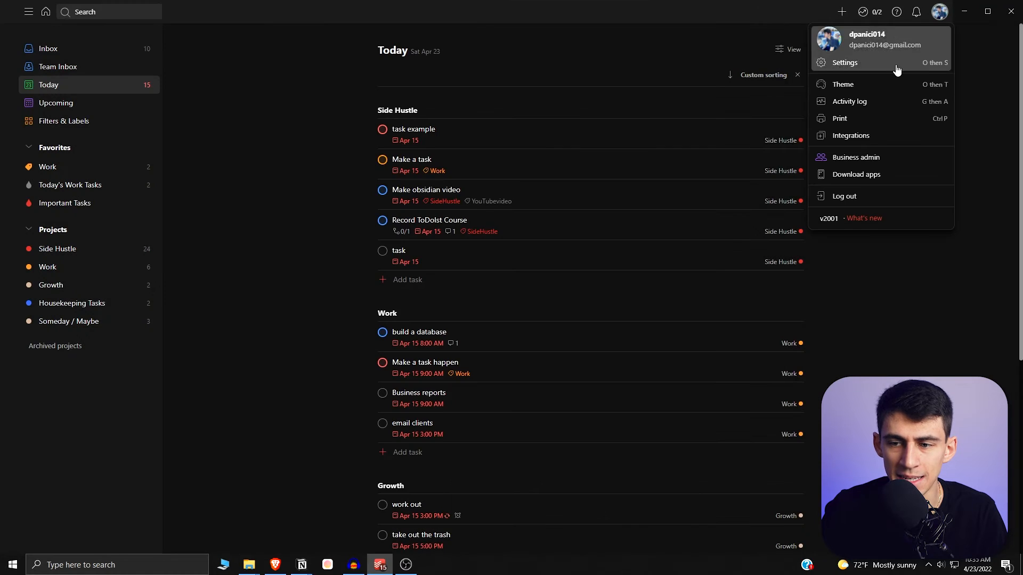
click(843, 63)
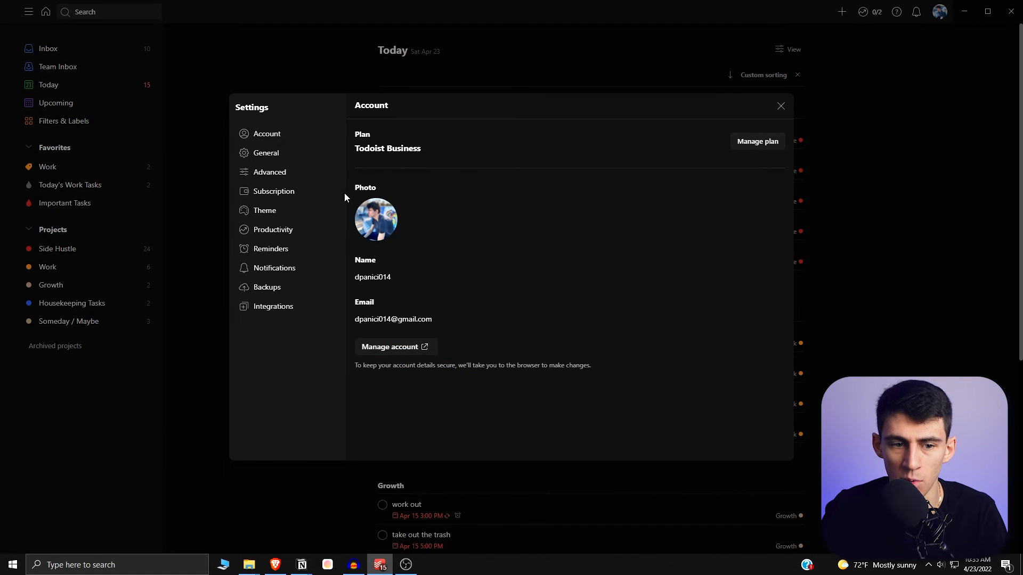
click(268, 172)
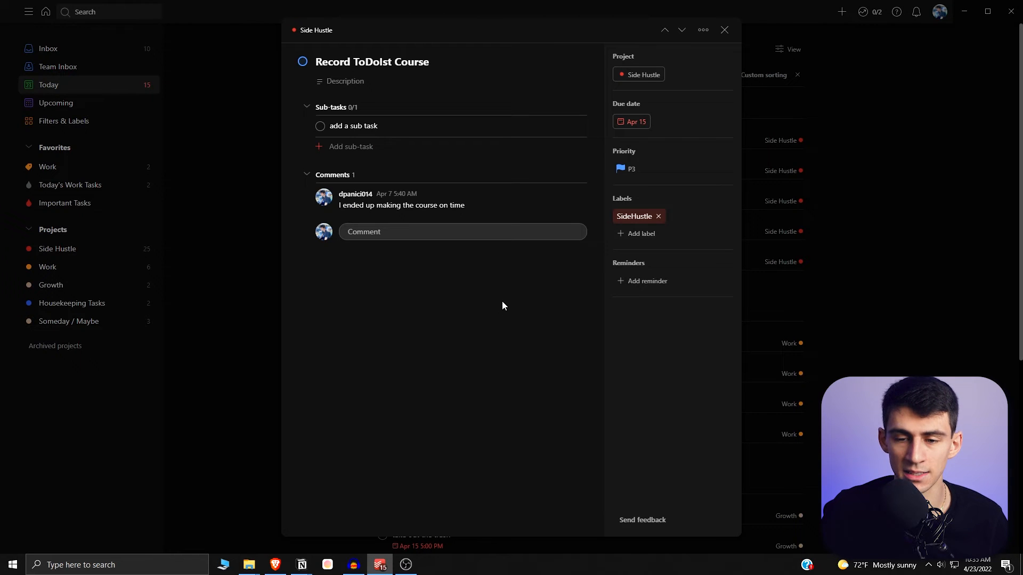
mouse_move(596, 223)
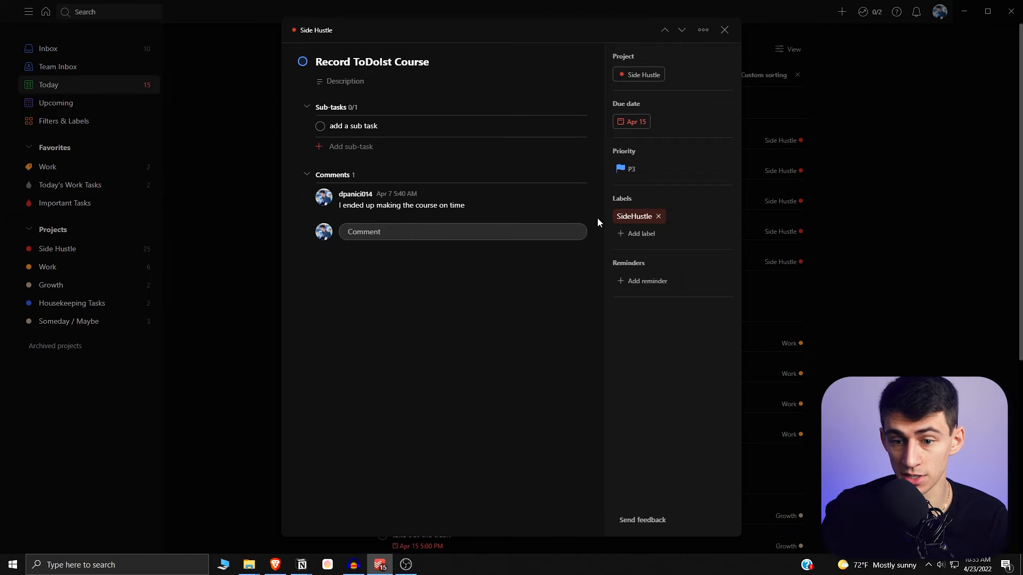
mouse_move(644, 281)
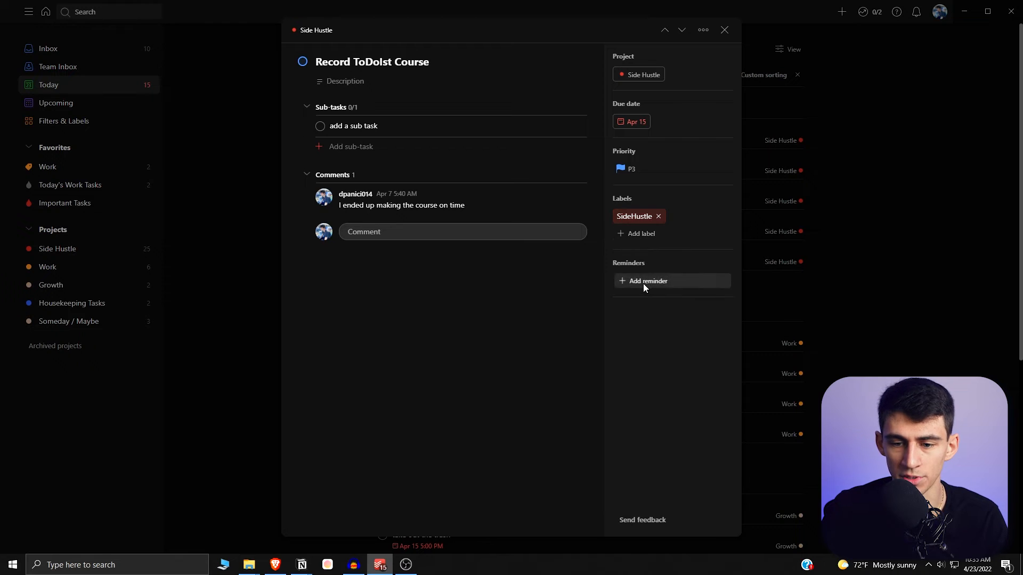
Add a reminder for today at 2:00 PM to Record ToDoIst Course.
click(646, 280)
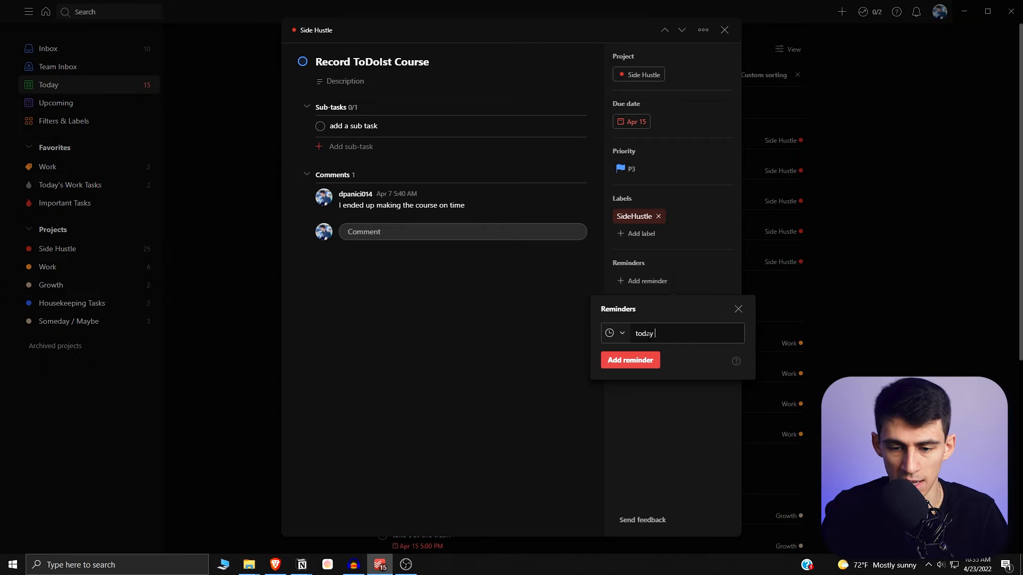
click(630, 360)
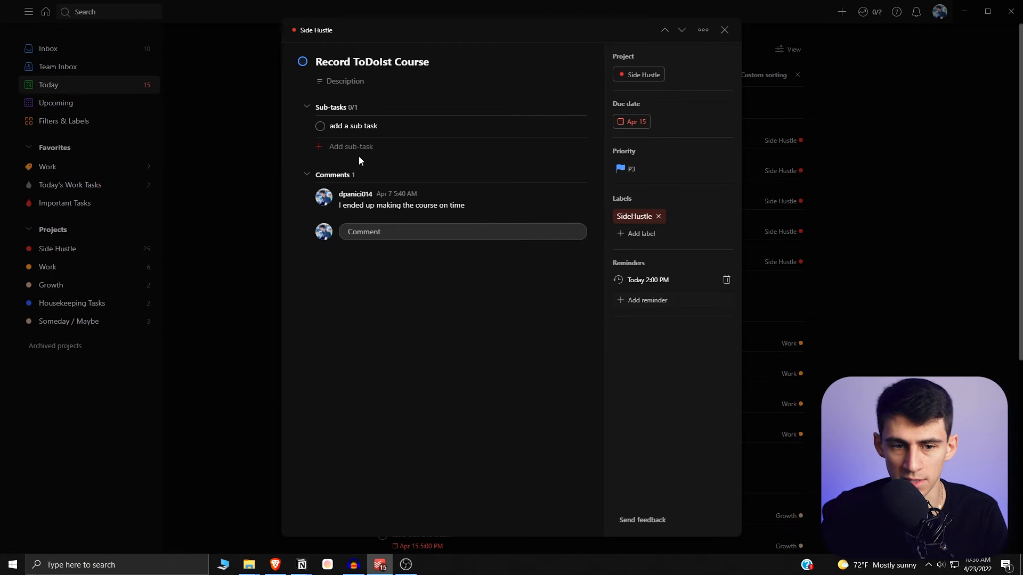
mouse_move(664, 30)
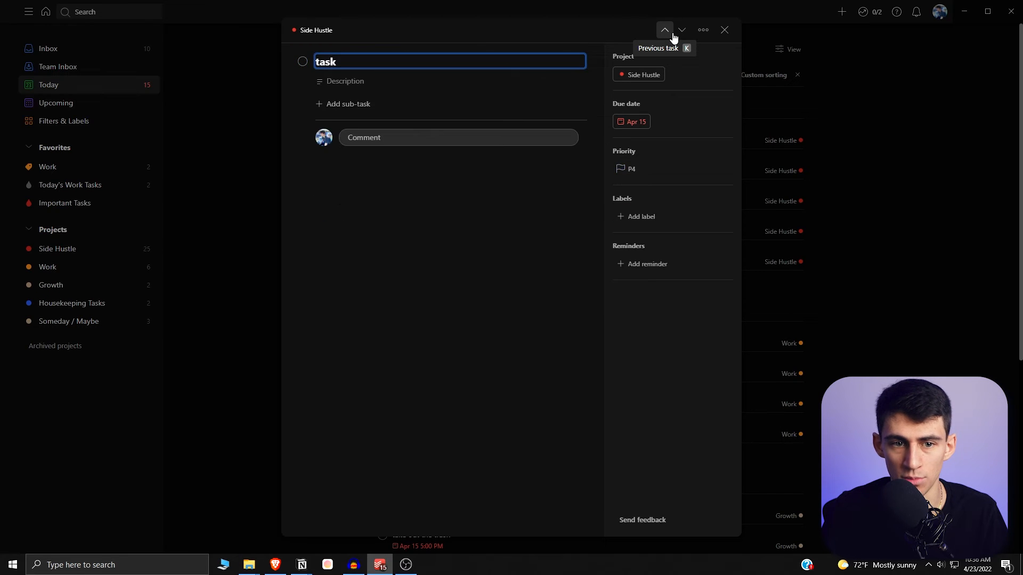
Return to Record ToDoIst Course and add sub-task 'another one', P2, due today 5 PM.
click(681, 30)
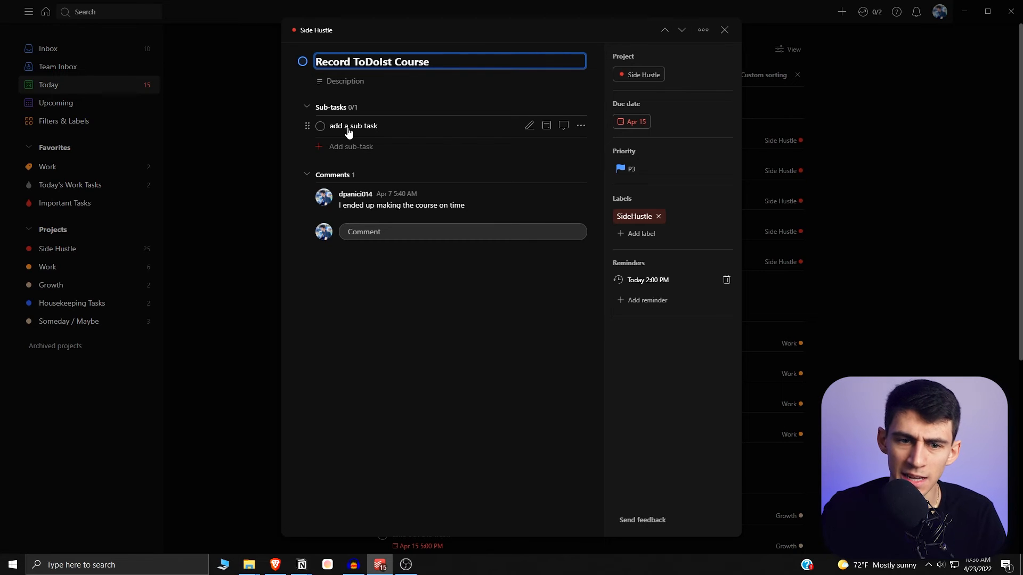
mouse_move(342, 131)
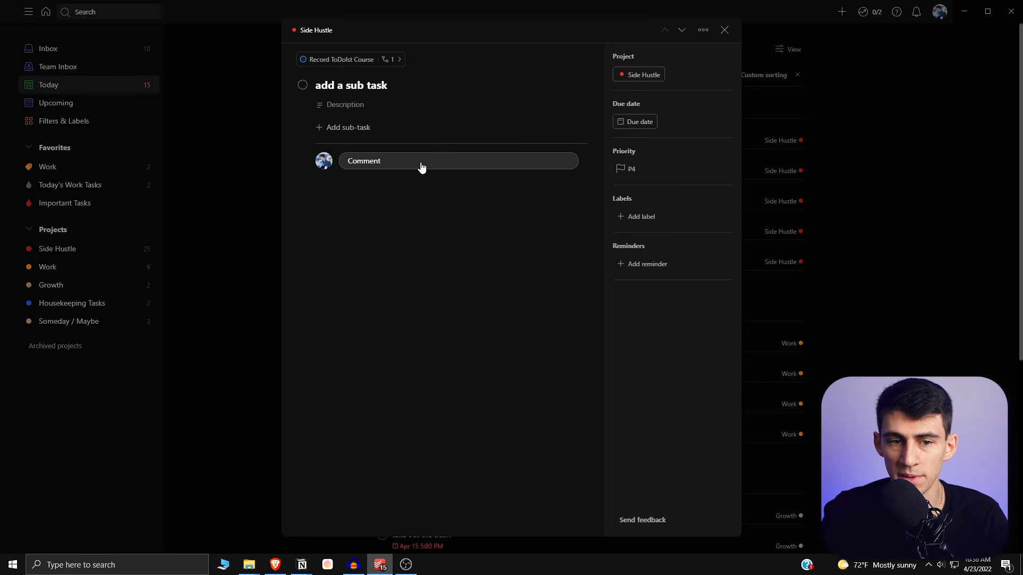
mouse_move(631, 230)
text(another one p2 at 5pm)
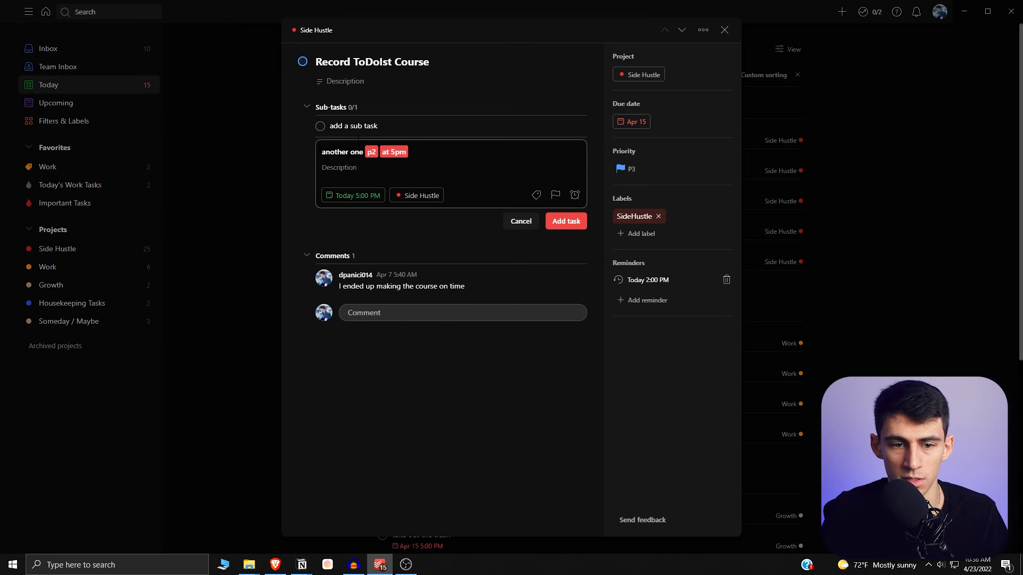
click(564, 221)
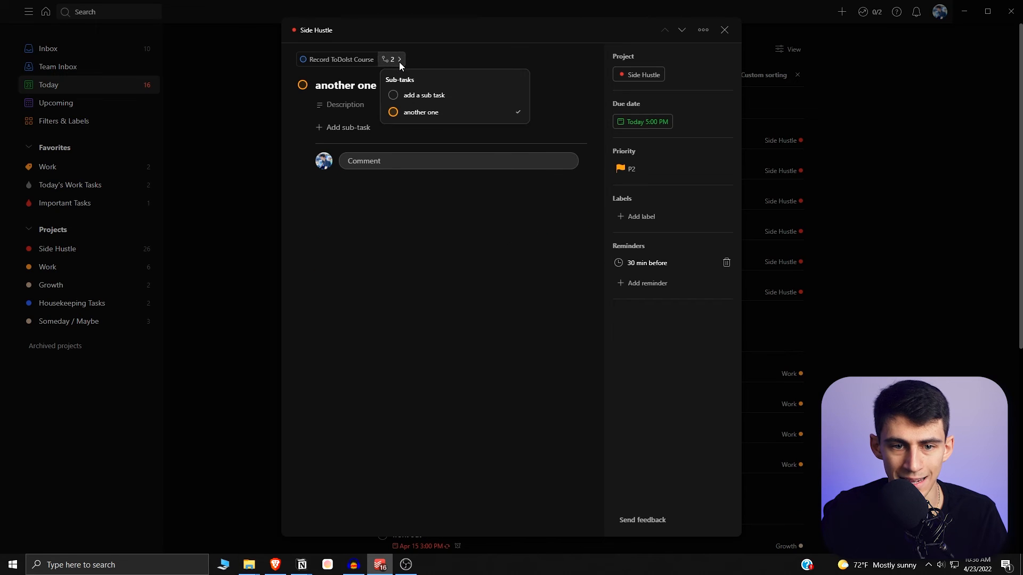
mouse_move(421, 111)
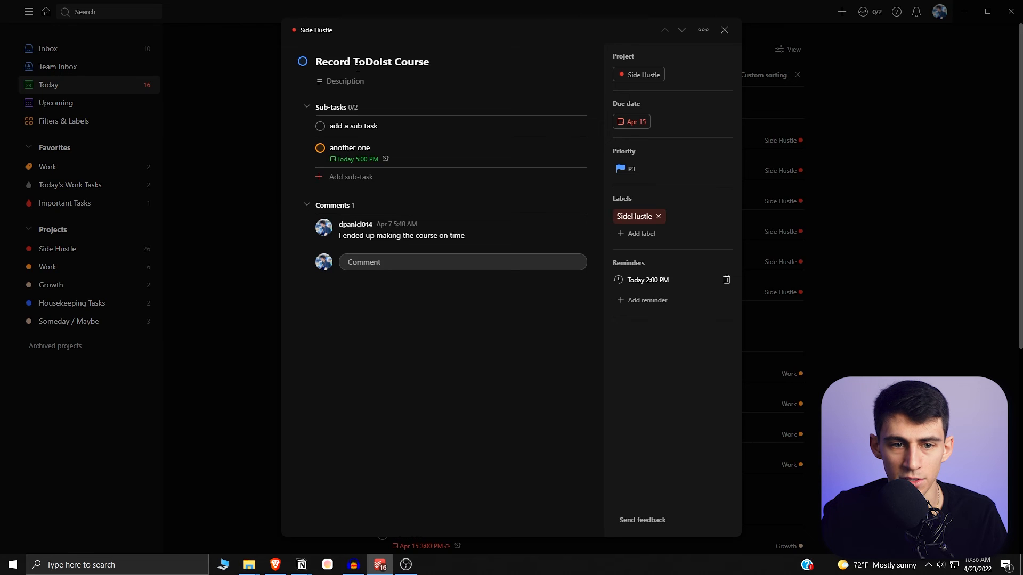
click(702, 30)
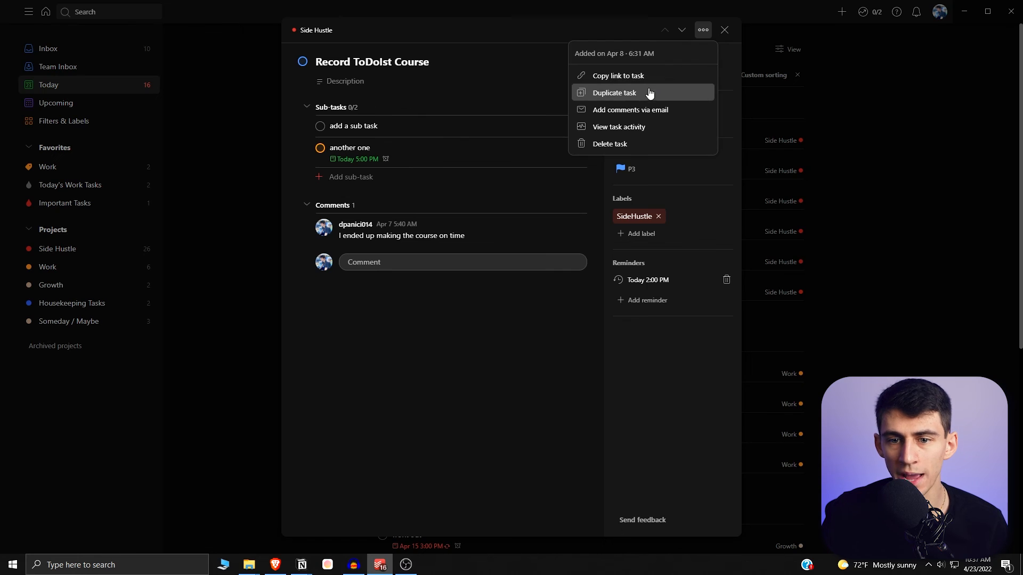
mouse_move(616, 127)
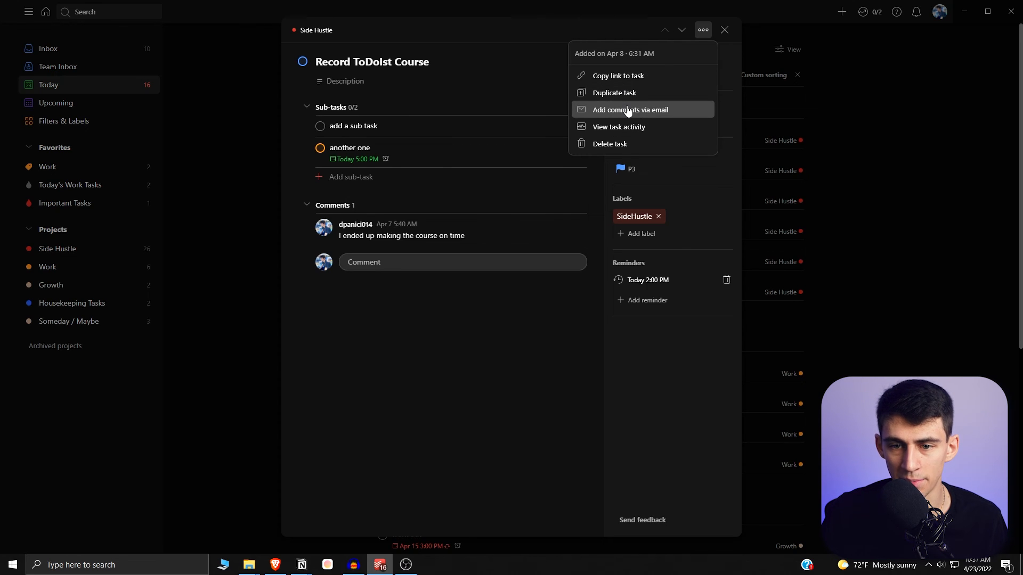
mouse_move(575, 48)
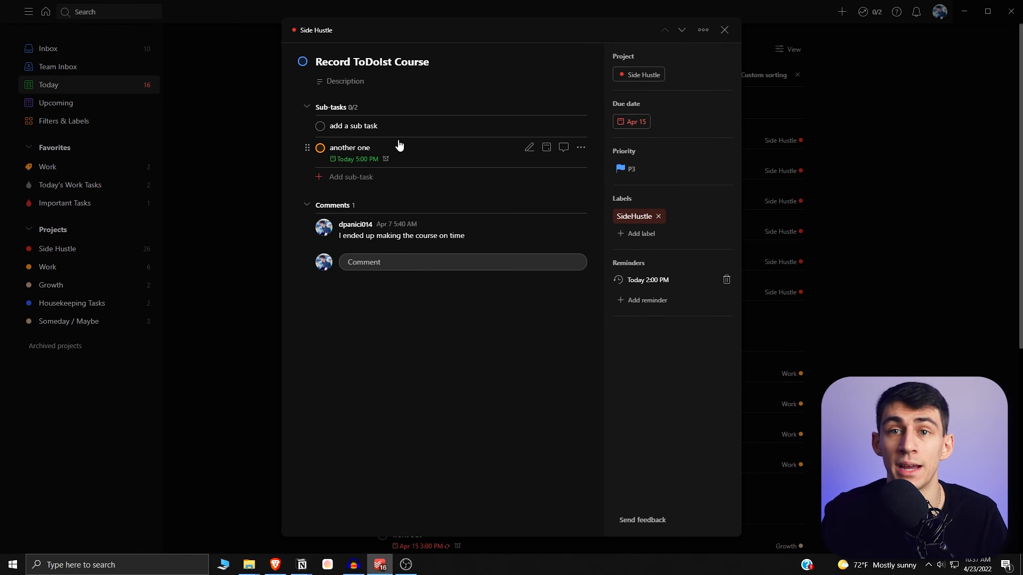
mouse_move(423, 116)
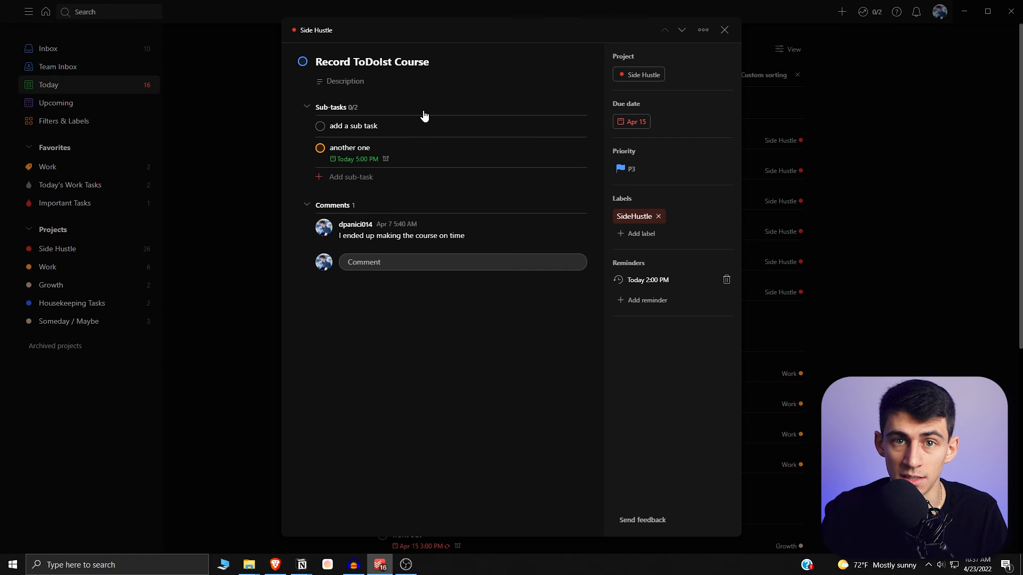